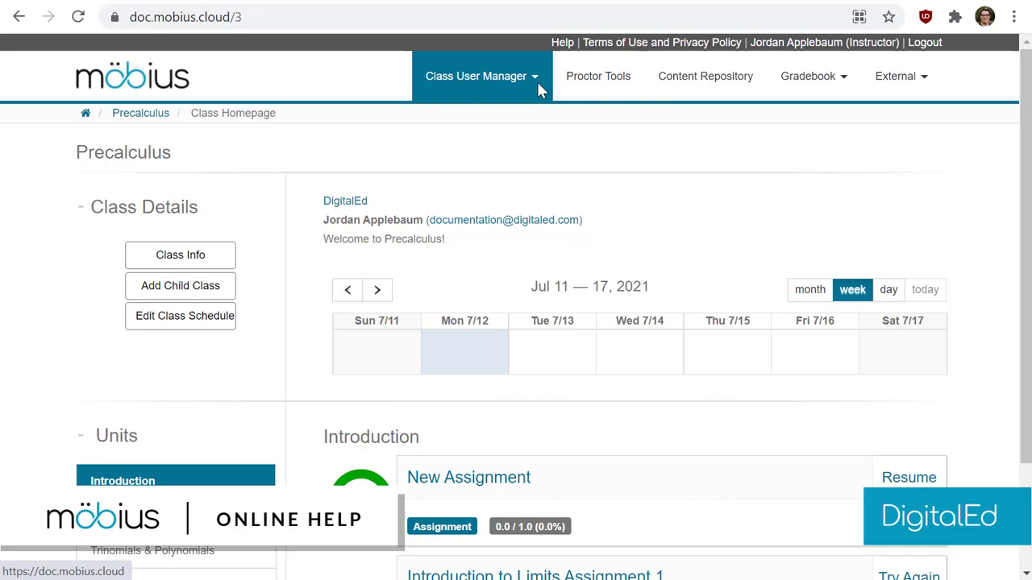
mouse_move(551, 202)
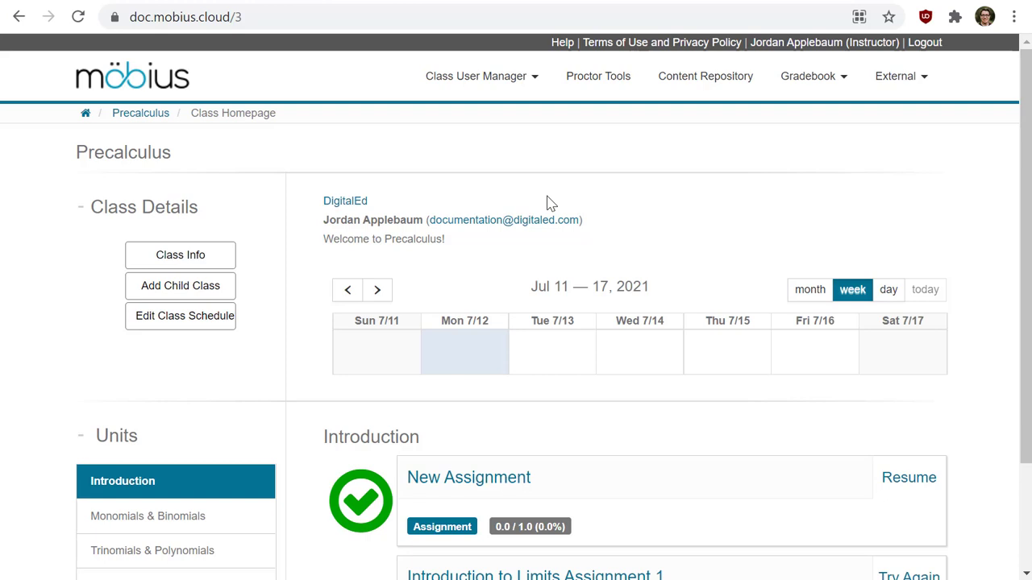
mouse_move(705, 76)
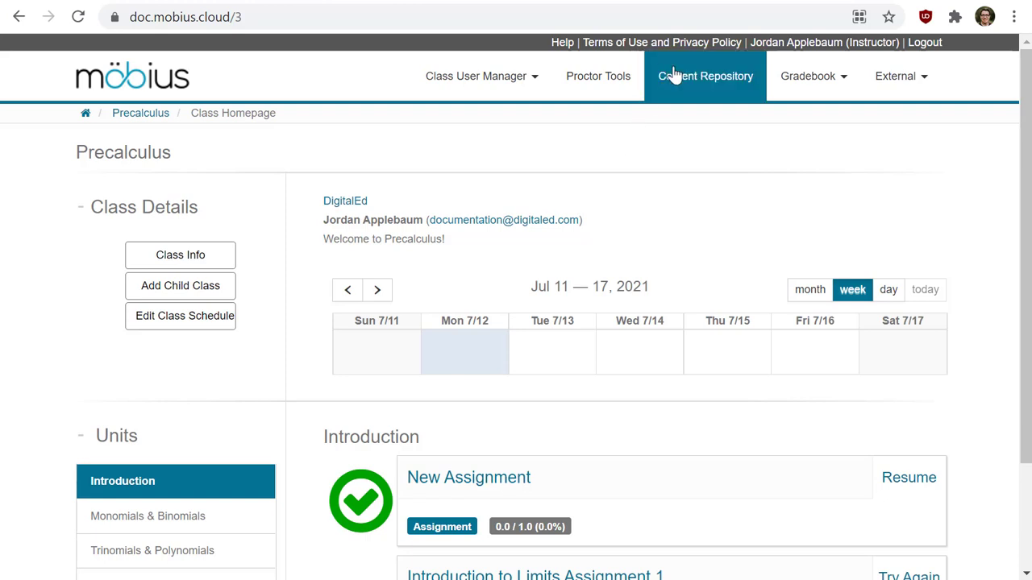
Step: Open the Precalculus Content Repository and show the Create New content options
click(704, 76)
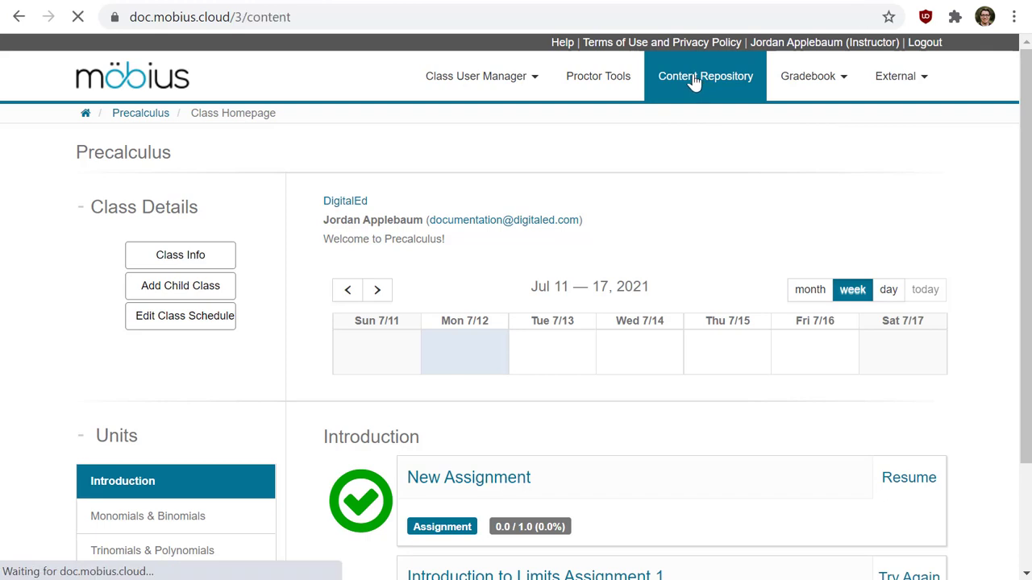
click(705, 75)
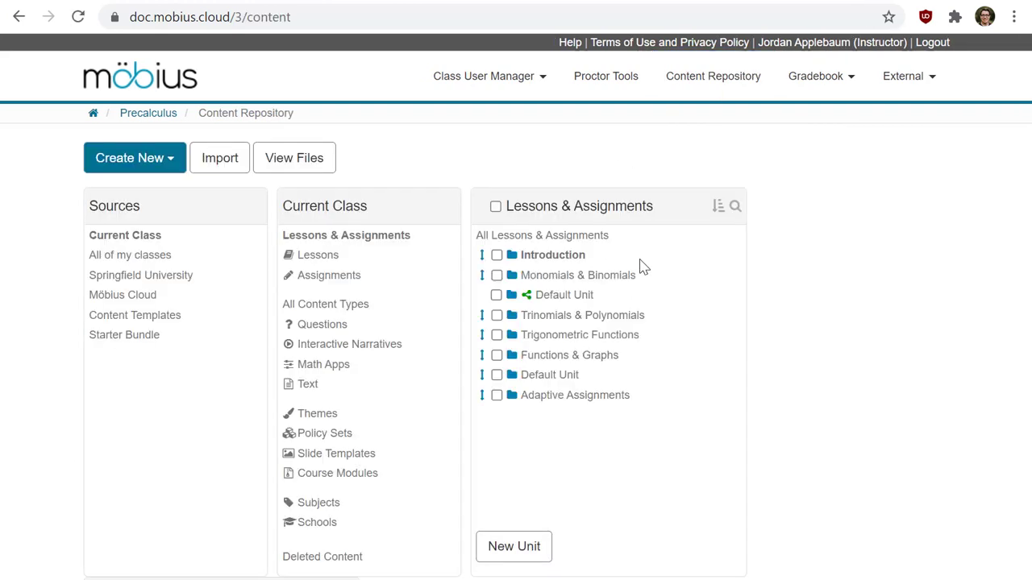
mouse_move(454, 123)
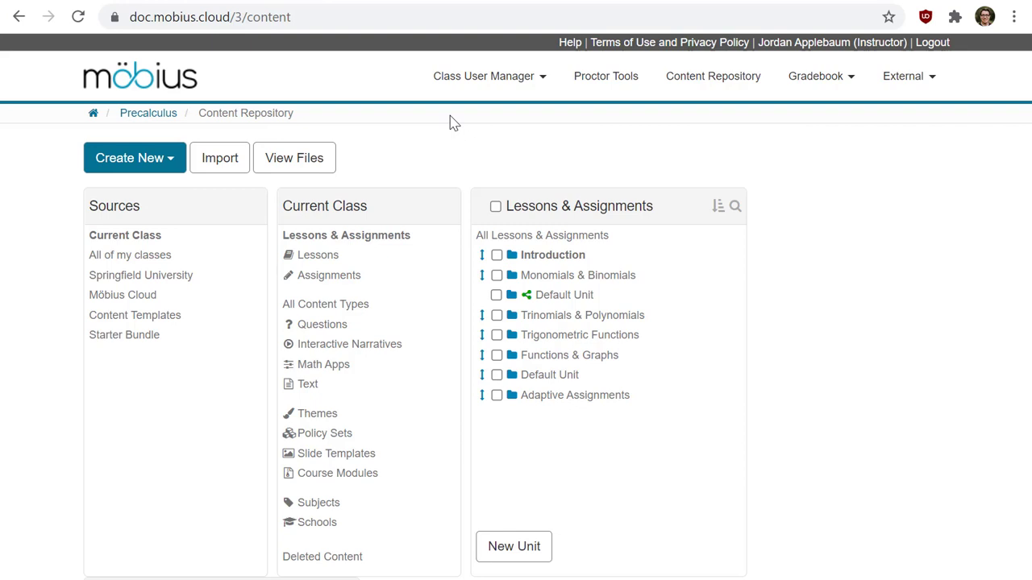
click(134, 157)
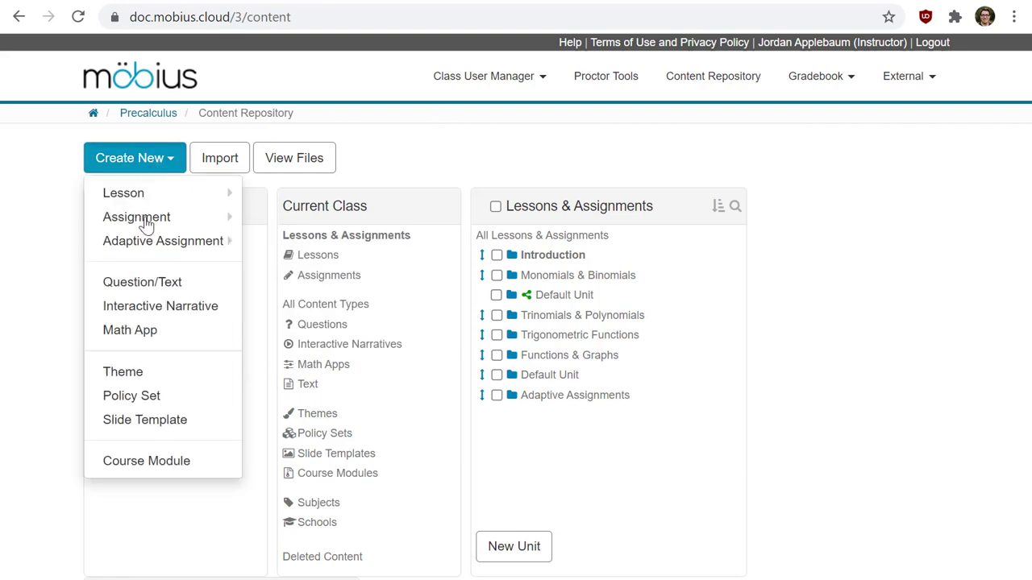
mouse_move(142, 281)
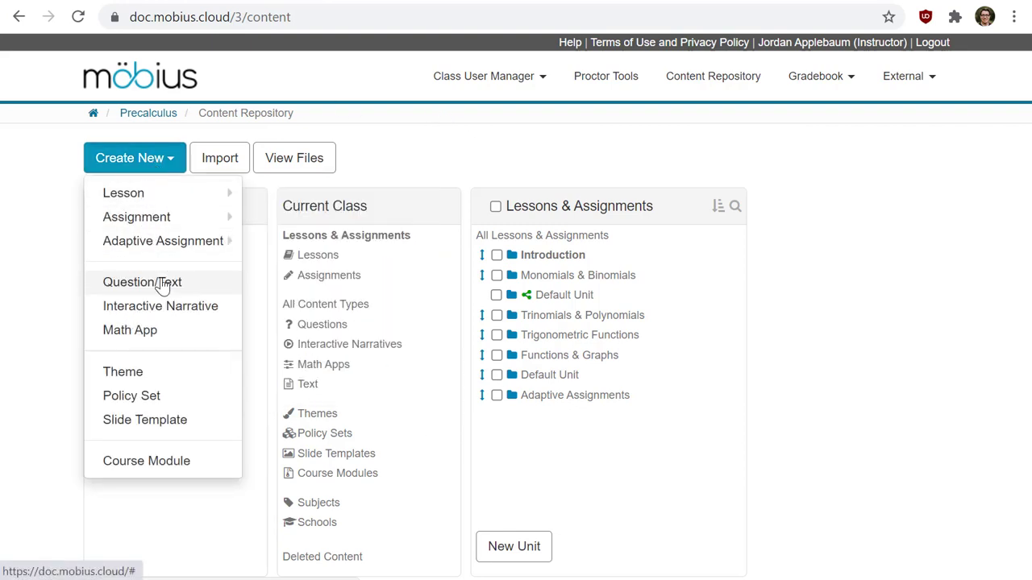
mouse_move(411, 290)
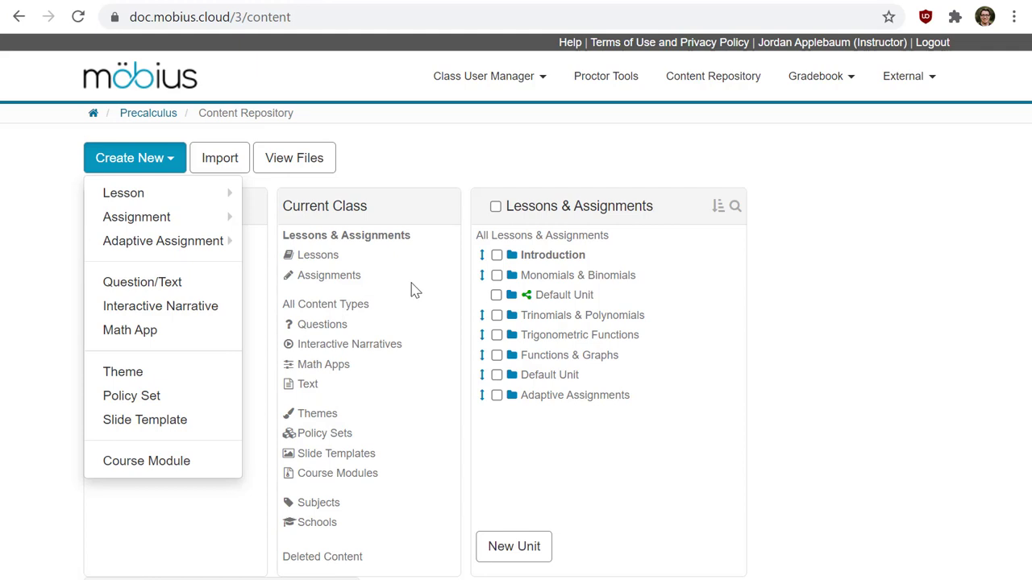
mouse_move(398, 277)
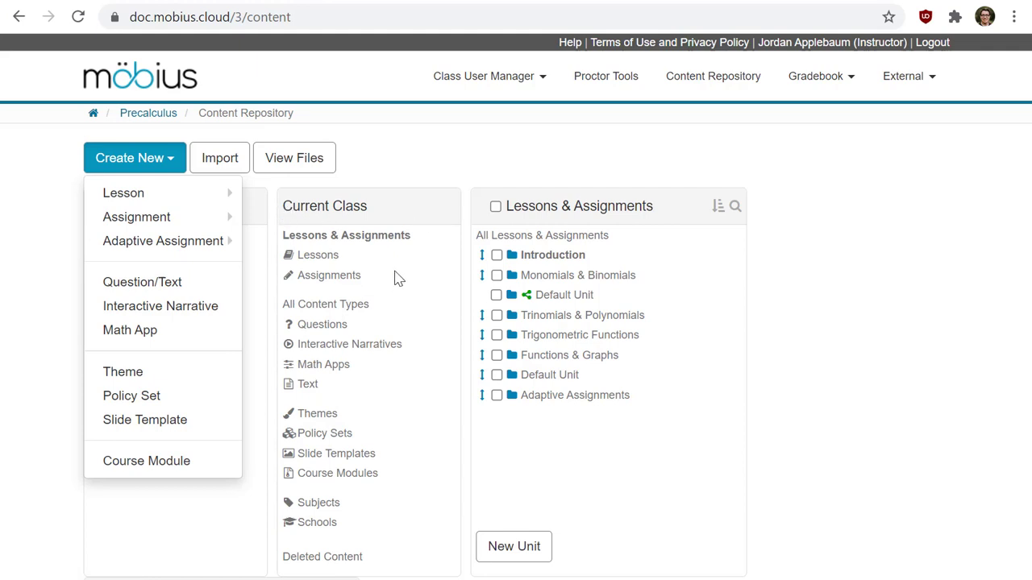
mouse_move(322, 324)
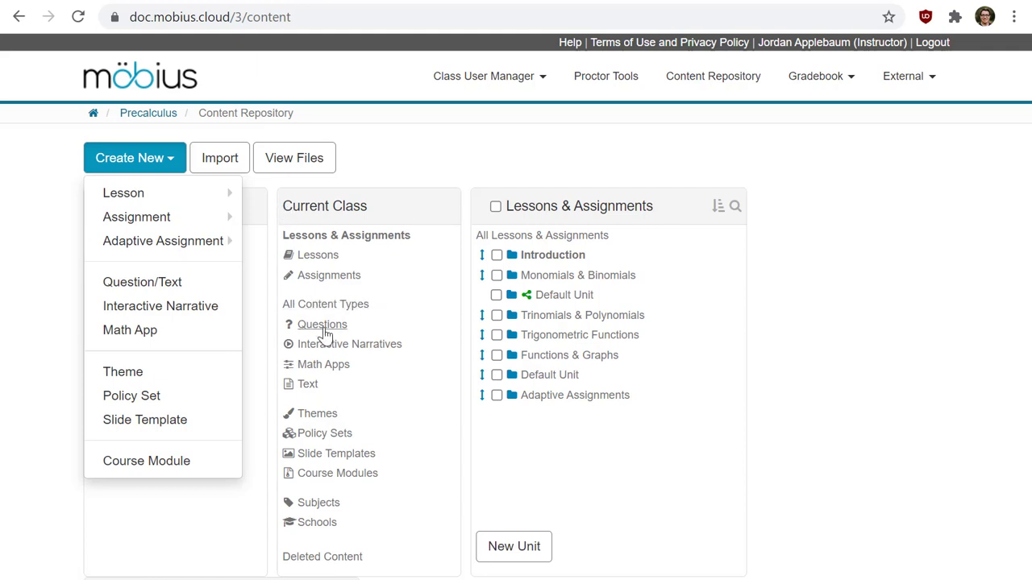
Step: Filter the repository to Questions and browse both Create New menus
click(321, 324)
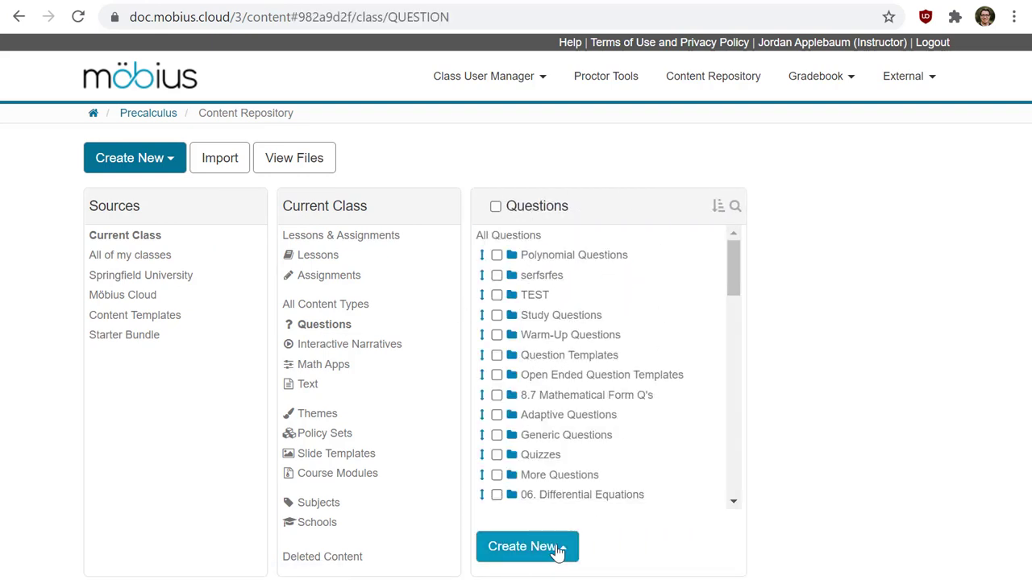
click(527, 547)
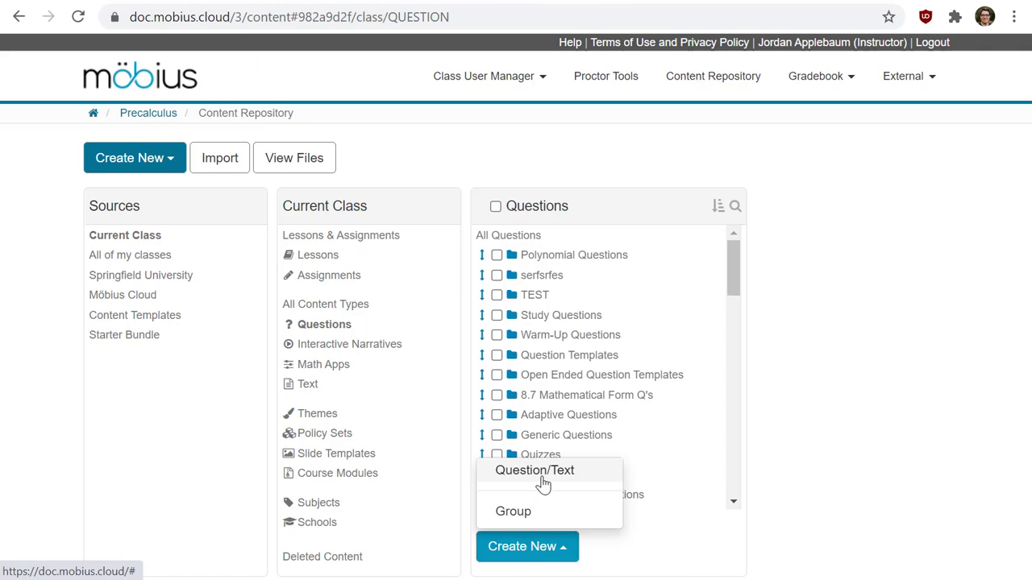
click(134, 157)
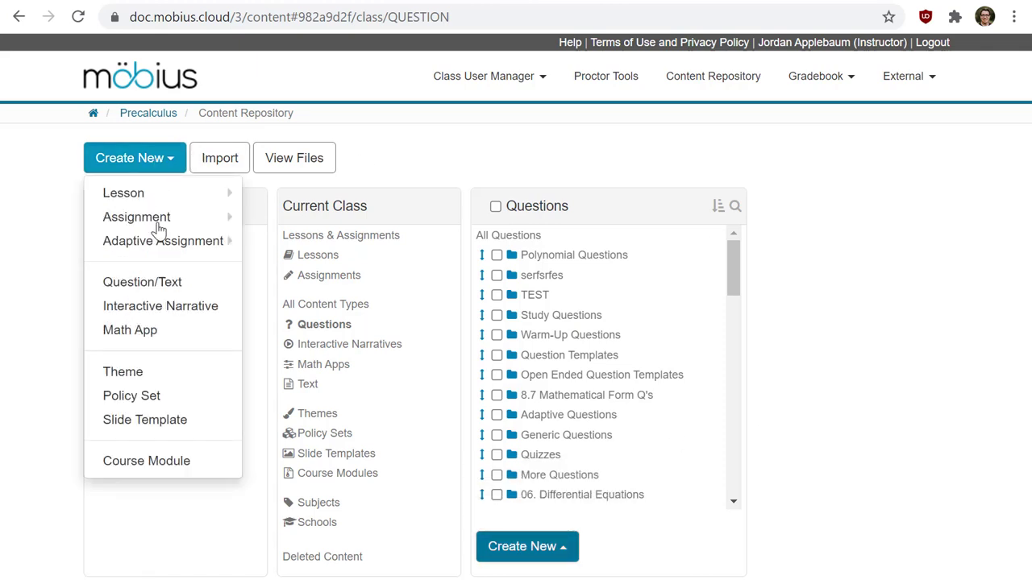
Step: Create a new Question/Text item, opening an empty Question Designer
click(141, 281)
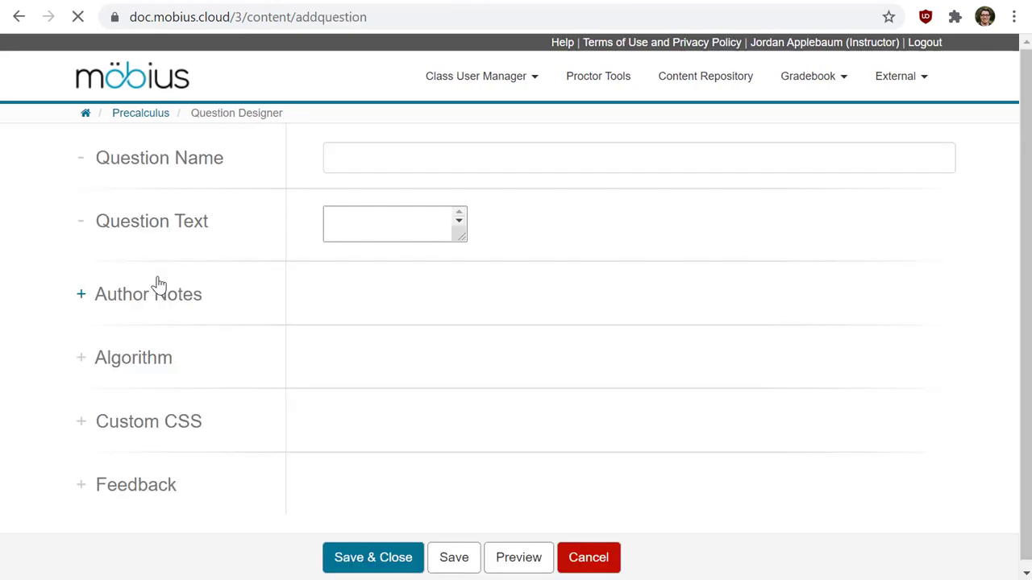
click(395, 222)
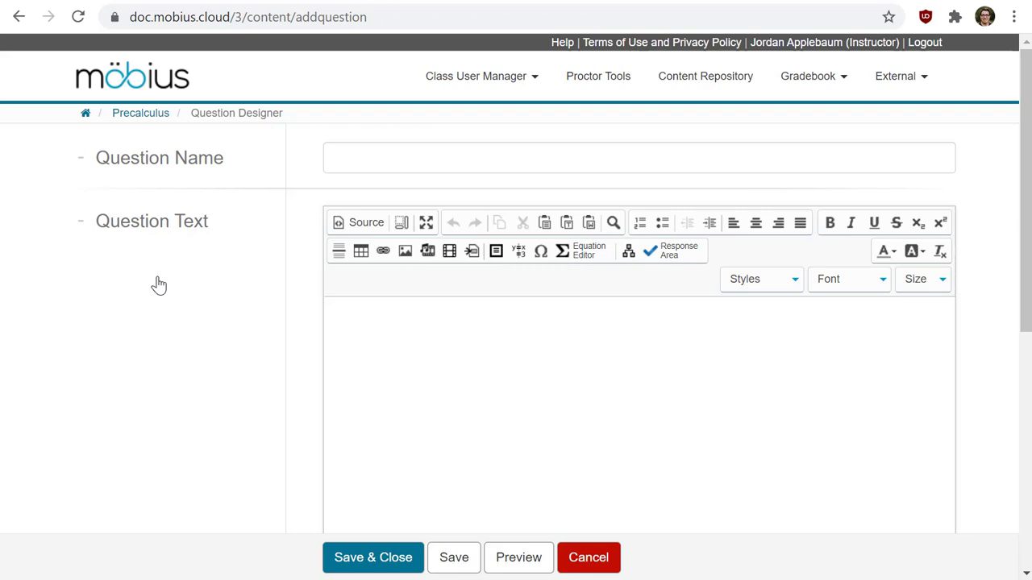
mouse_move(300, 138)
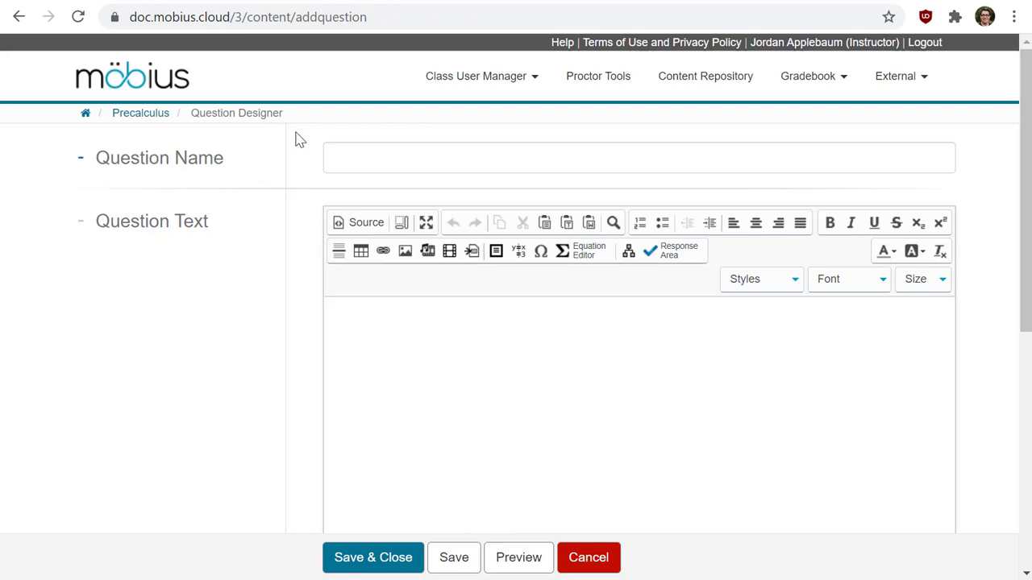
mouse_move(304, 352)
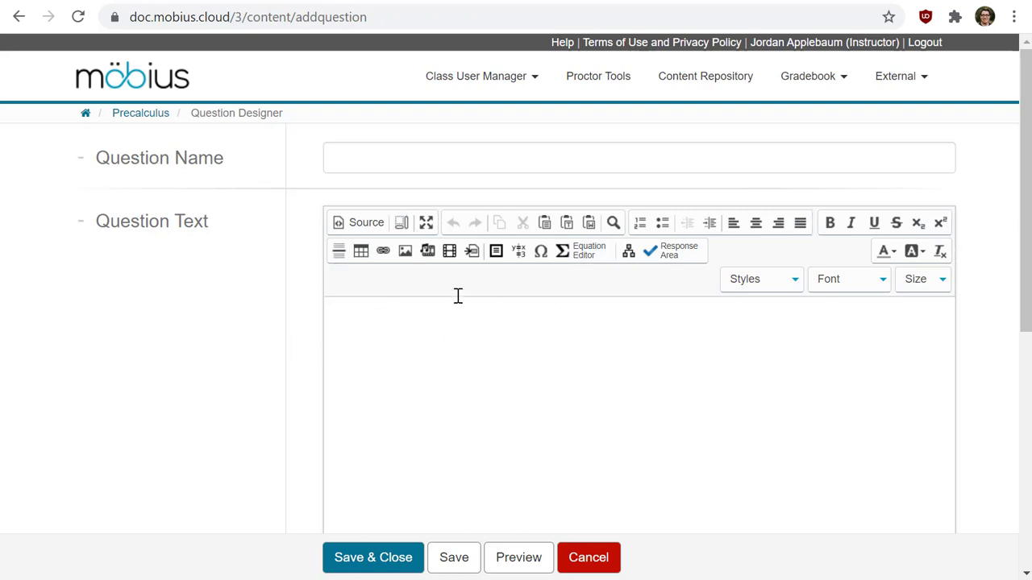
mouse_move(374, 360)
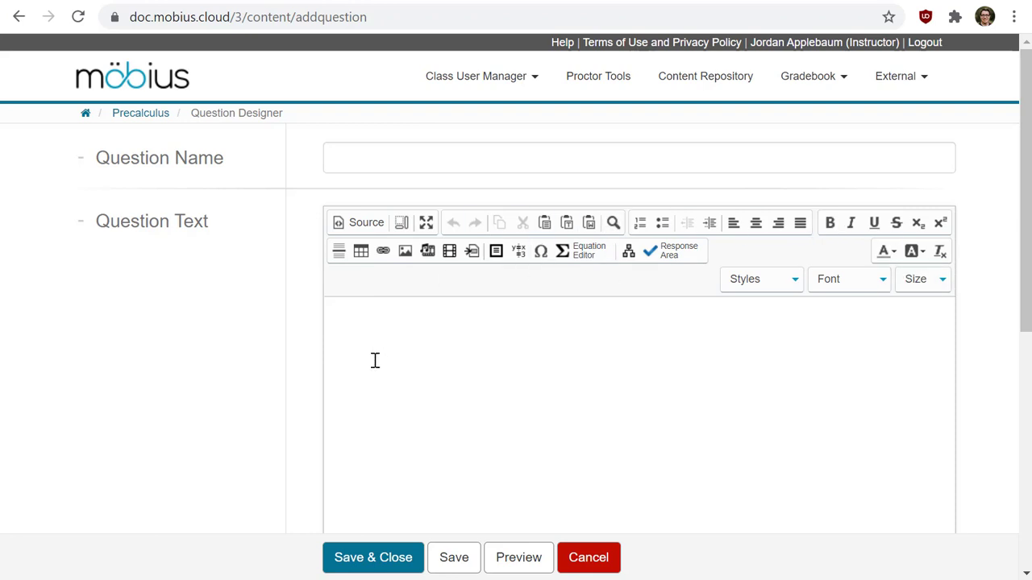
scroll(down, 3)
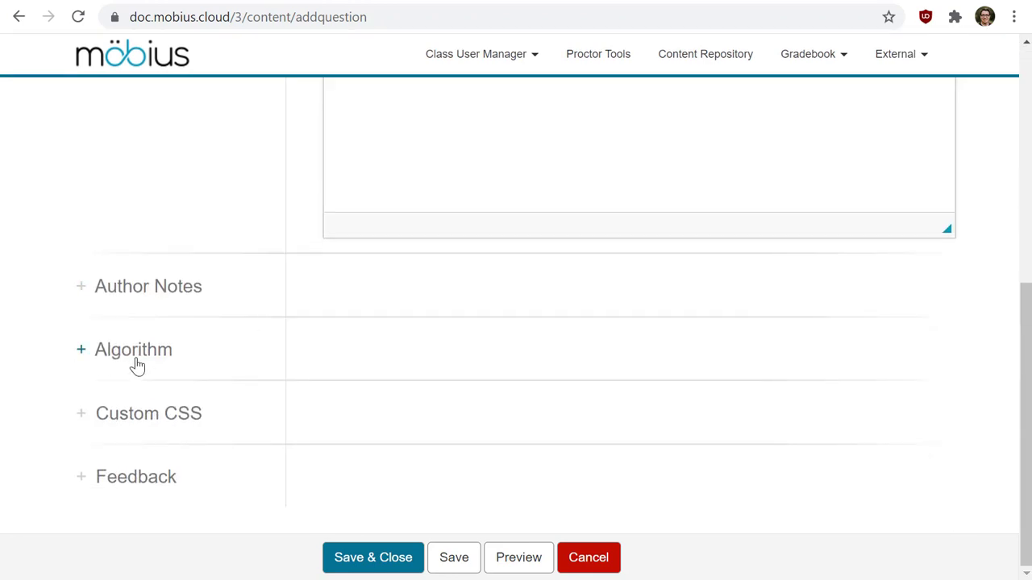
mouse_move(129, 319)
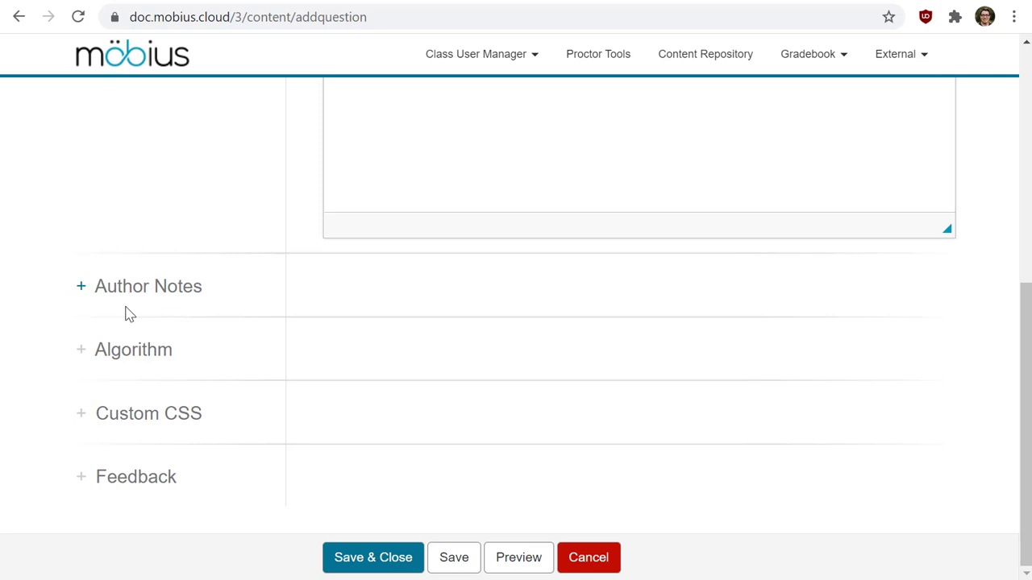
scroll(up, 3)
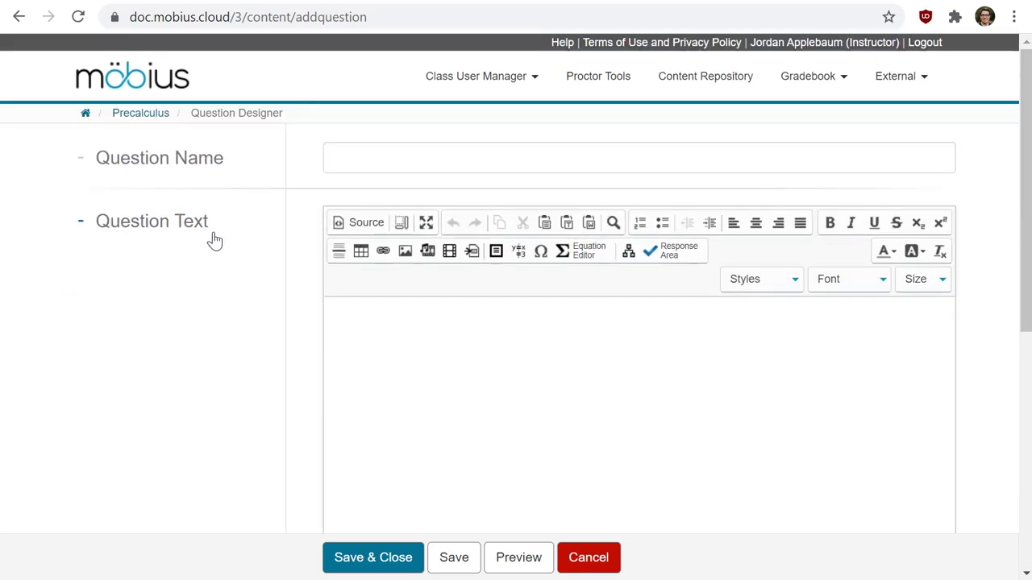
mouse_move(295, 277)
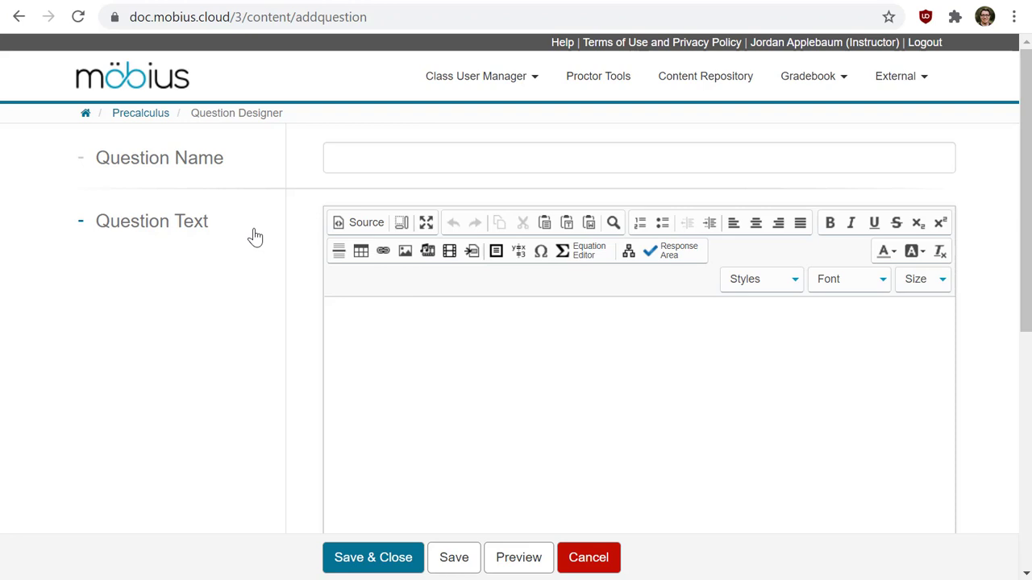
mouse_move(194, 332)
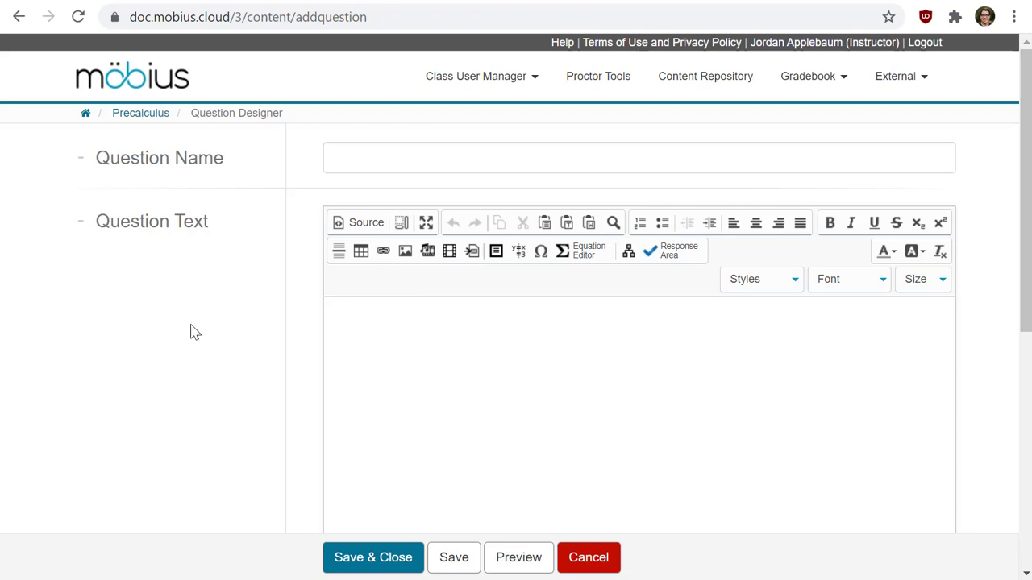
mouse_move(217, 299)
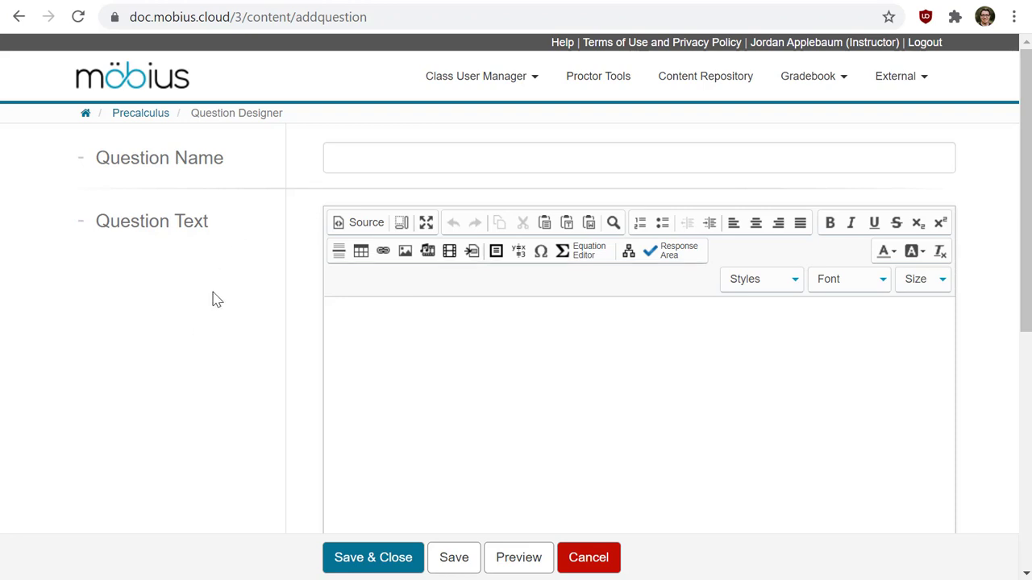
Step: Save the blank question, preview and close the preview, then Save & Close
click(453, 557)
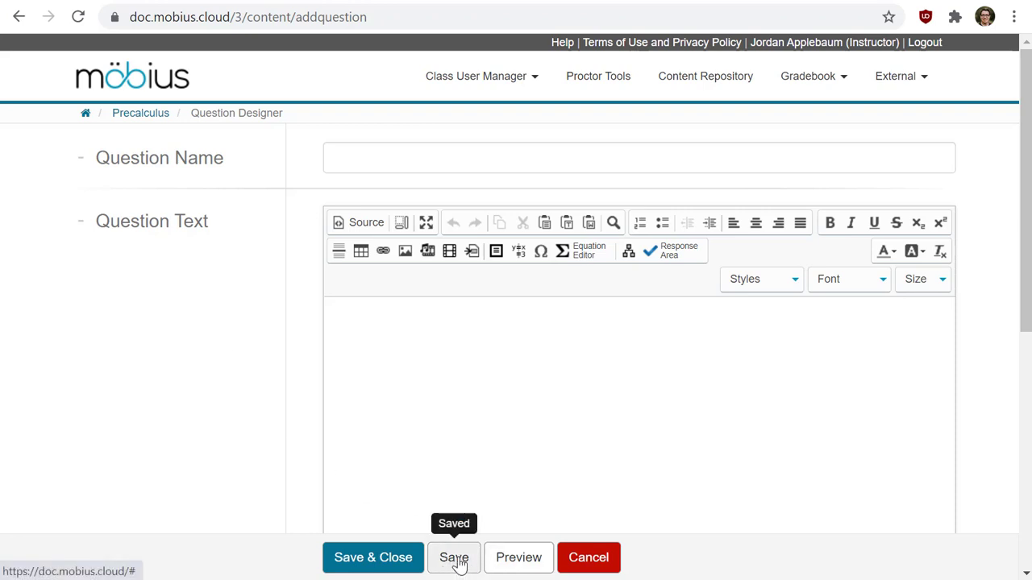
mouse_move(312, 449)
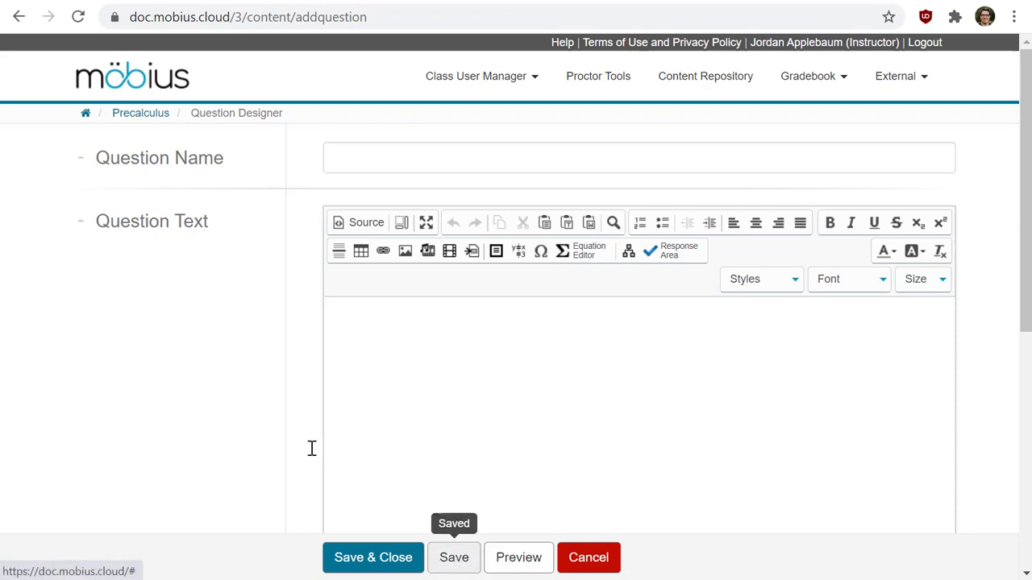
mouse_move(276, 250)
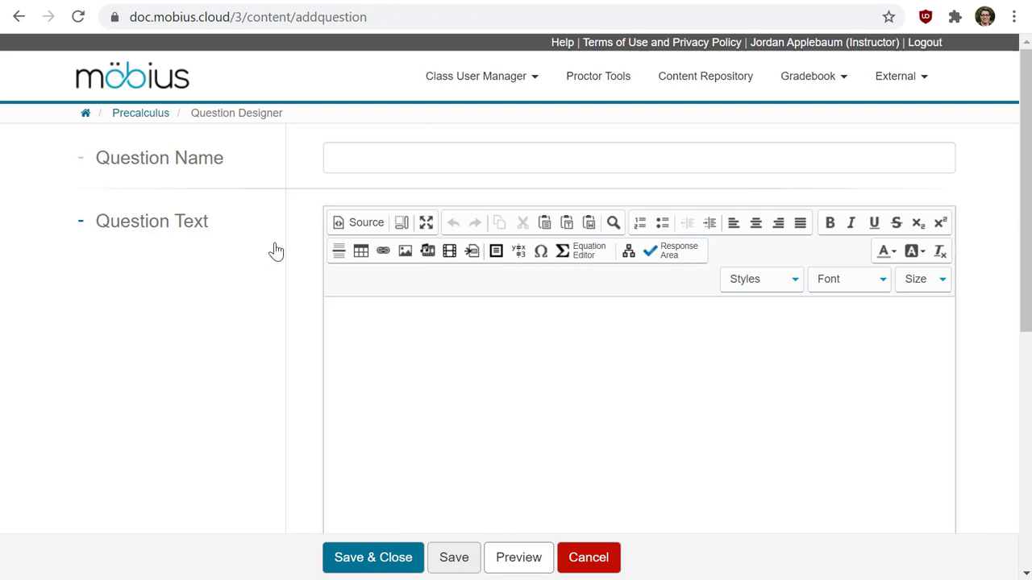
mouse_move(322, 193)
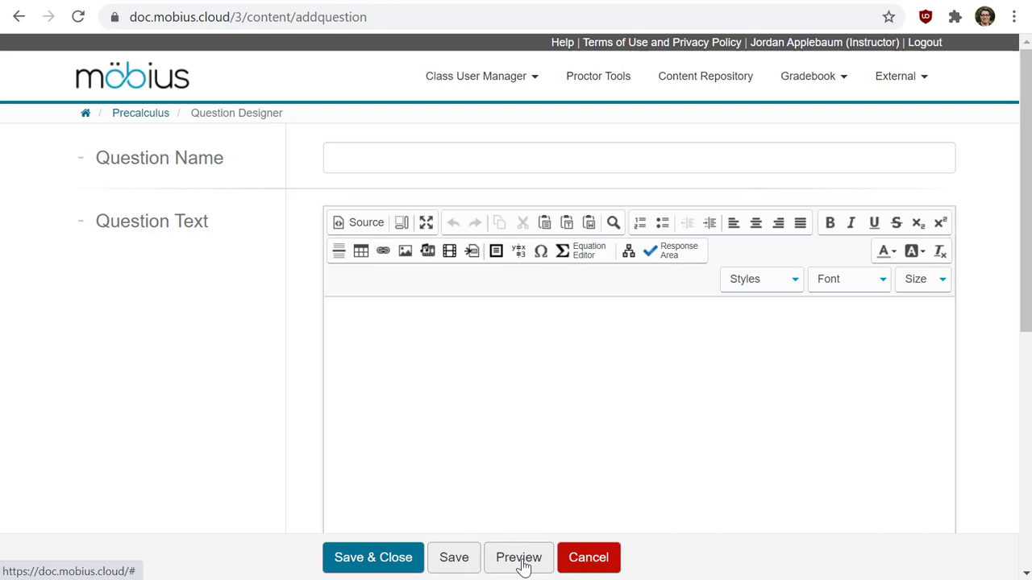
click(518, 556)
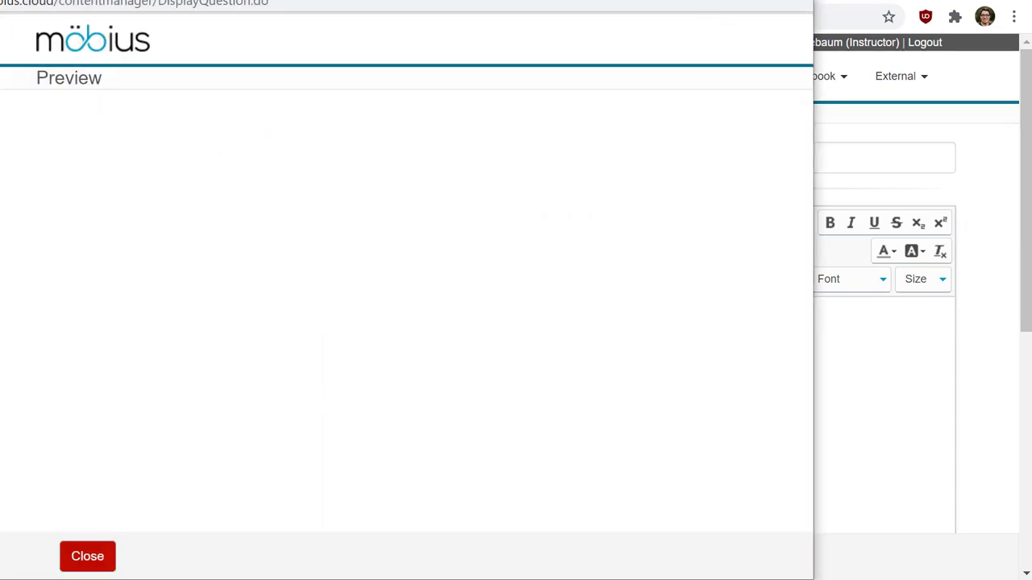
click(87, 556)
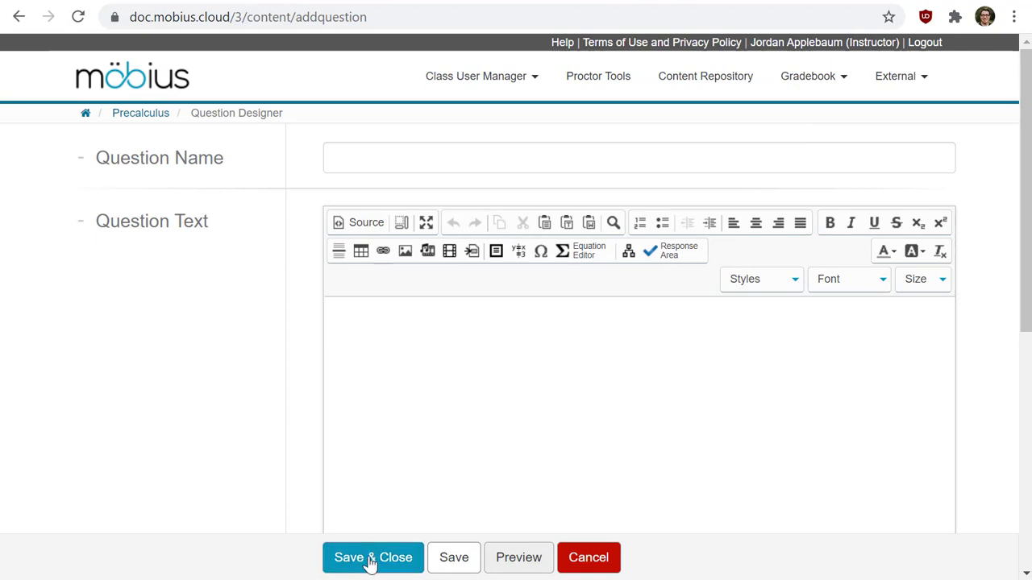
click(373, 557)
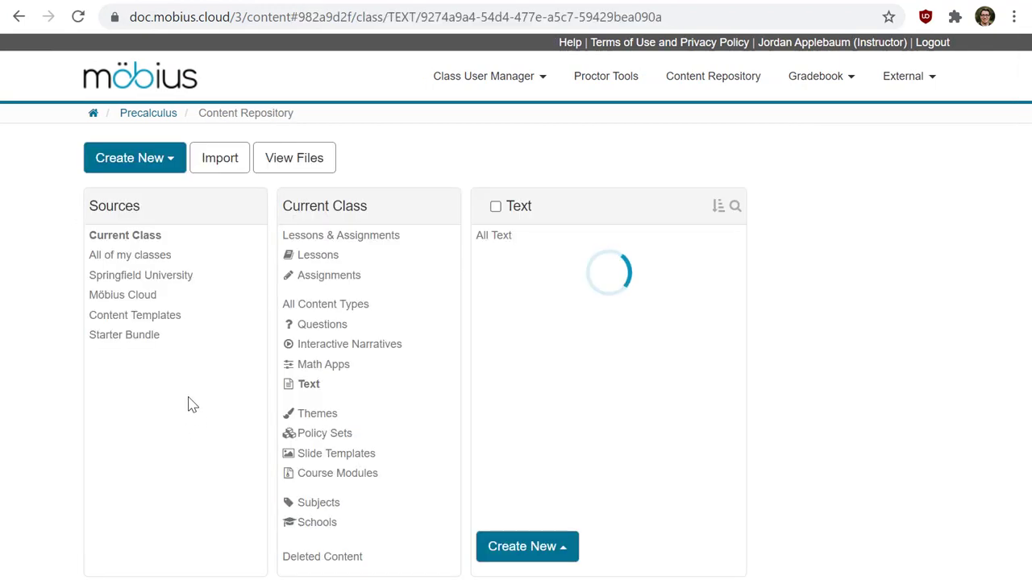